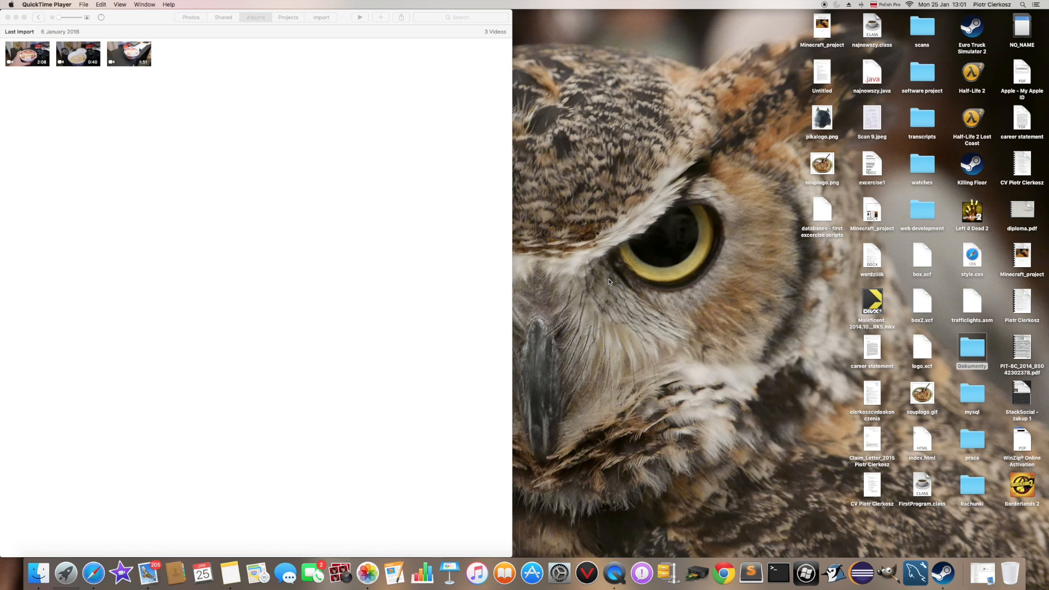
{"action": "mouse_move", "coordinate": [600, 291]}
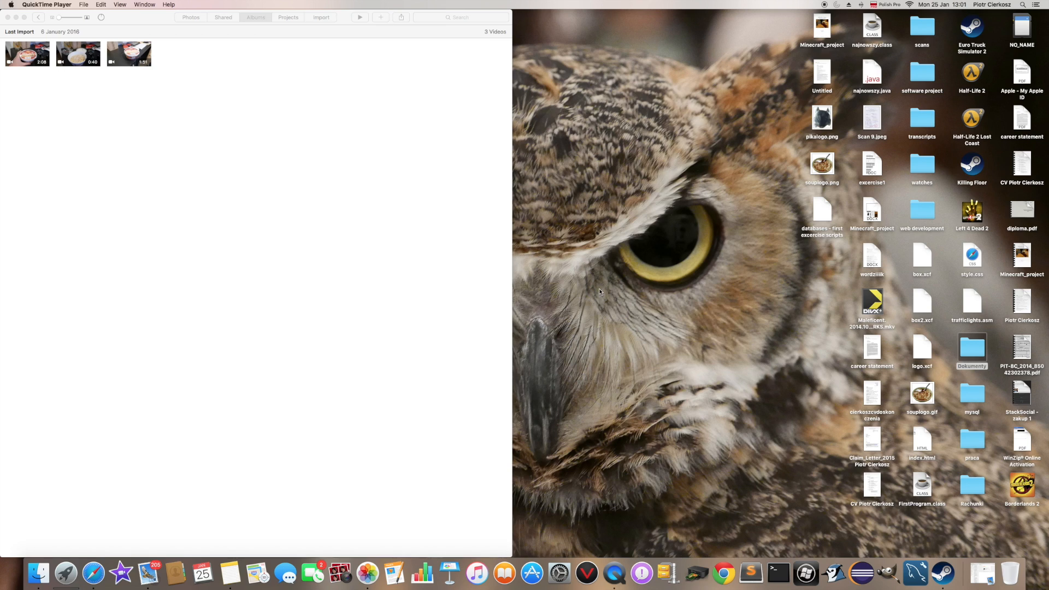
{"action": "mouse_move", "coordinate": [590, 288]}
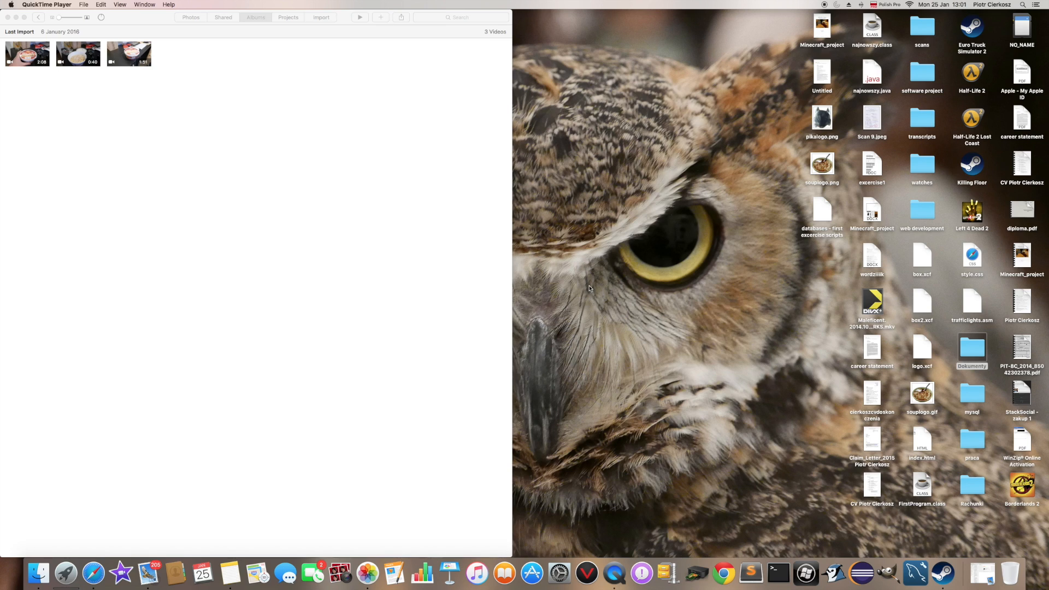
{"action": "mouse_move", "coordinate": [675, 205]}
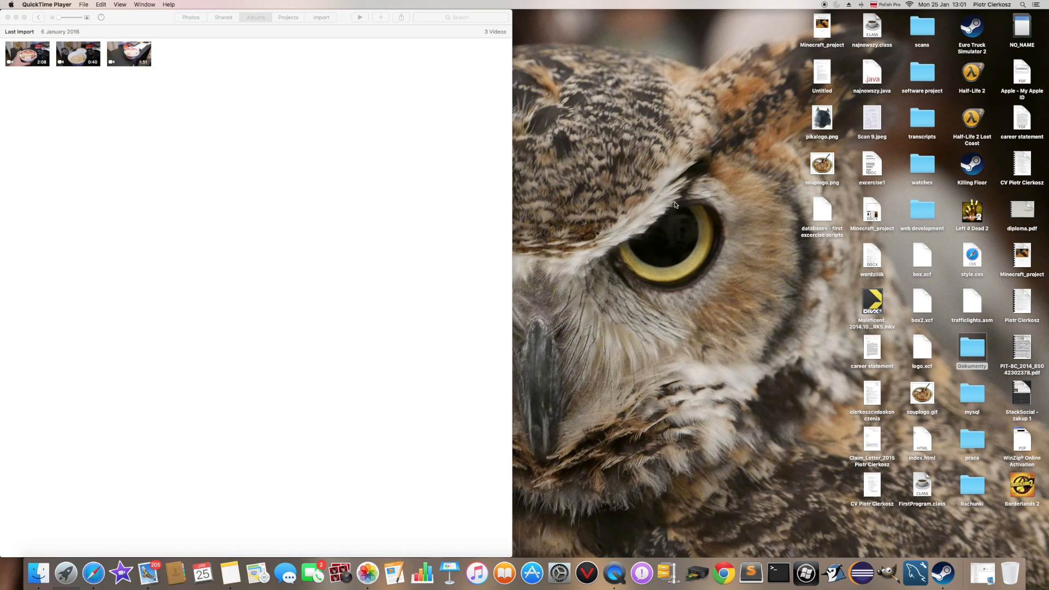
{"action": "mouse_move", "coordinate": [677, 205]}
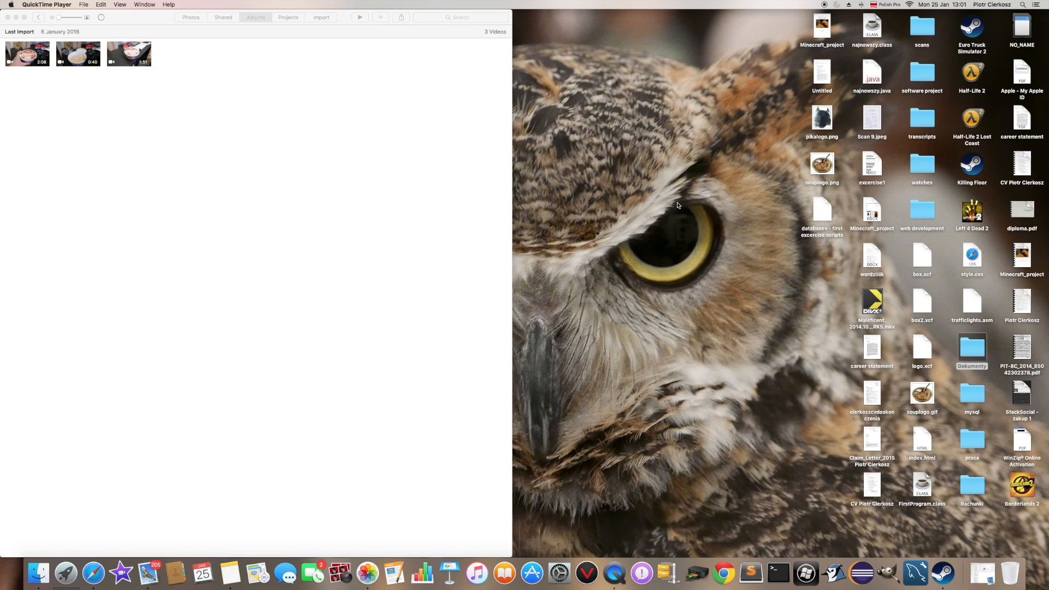
{"action": "mouse_move", "coordinate": [727, 216]}
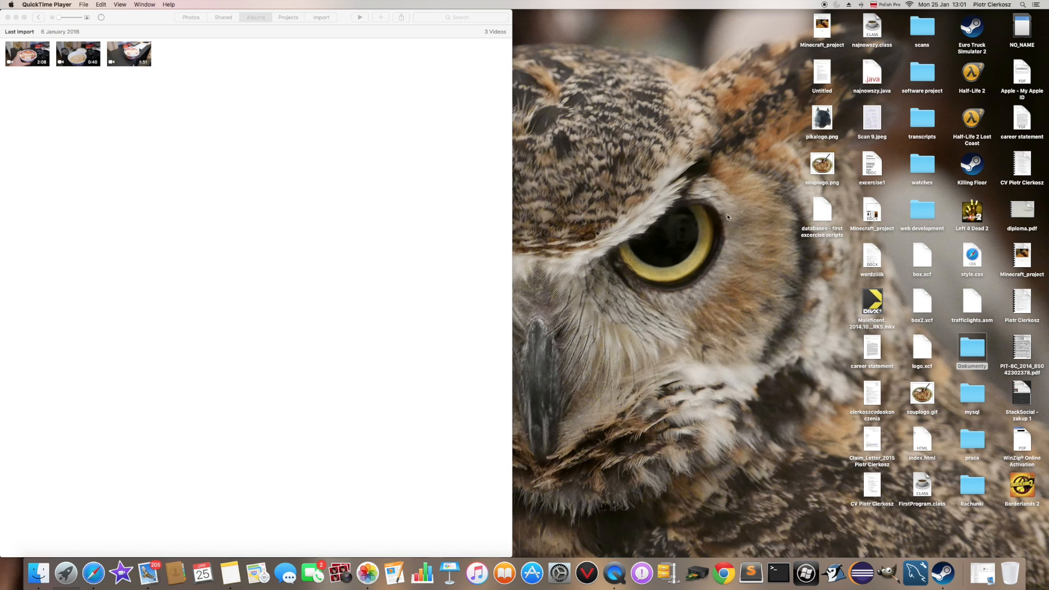
{"action": "mouse_move", "coordinate": [771, 207]}
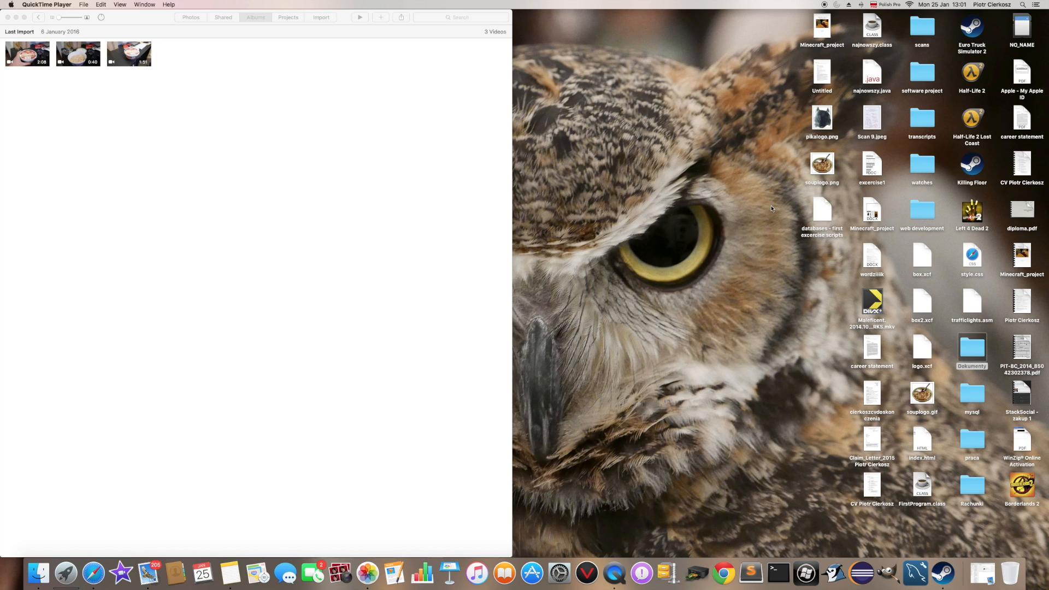
{"action": "mouse_move", "coordinate": [767, 267]}
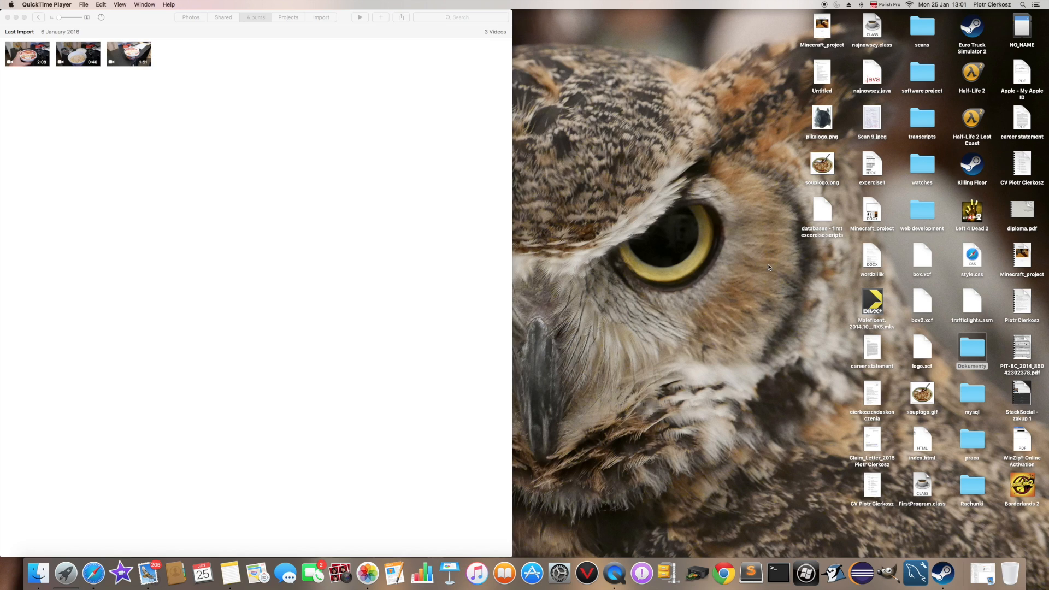
{"action": "mouse_move", "coordinate": [797, 70]}
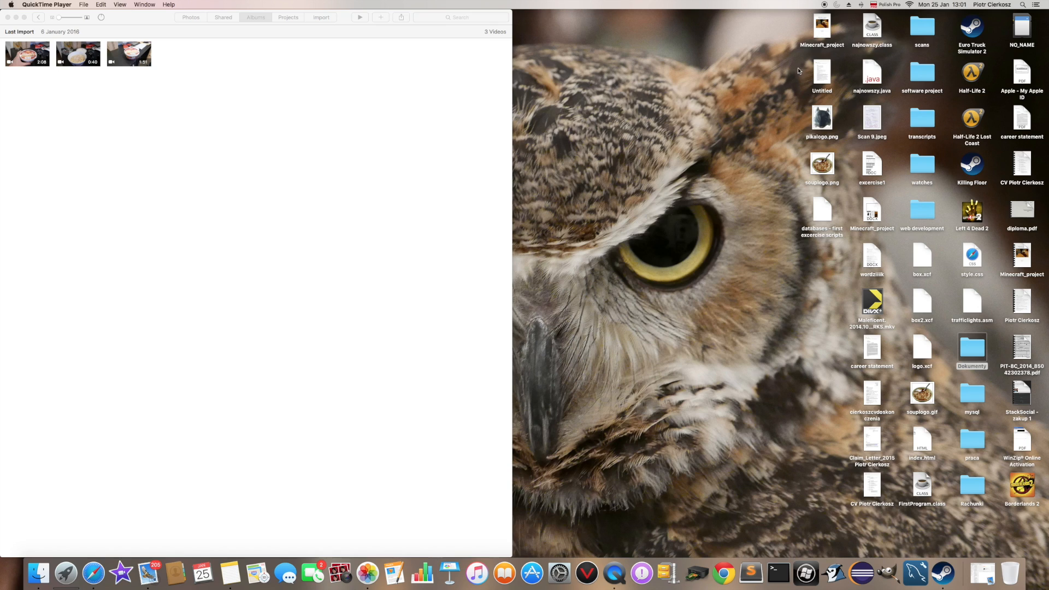
- Select the Minecraft_project document on the Finder desktop
{"action": "left_click", "coordinate": [821, 31]}
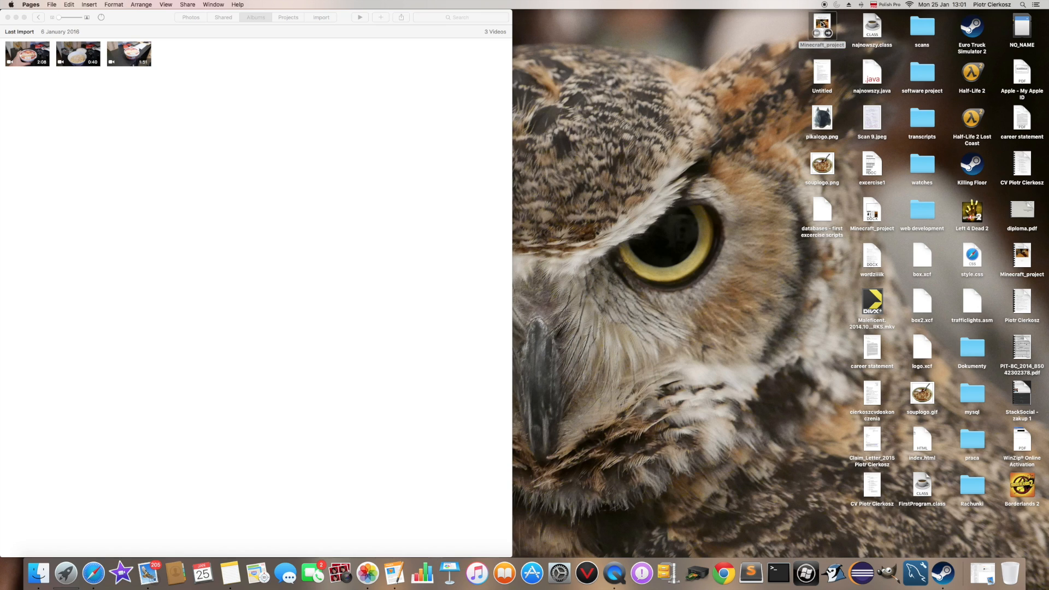
- Open Minecraft_project in Pages and browse the File and Edit menus toward Print
{"action": "double_click", "coordinate": [823, 26]}
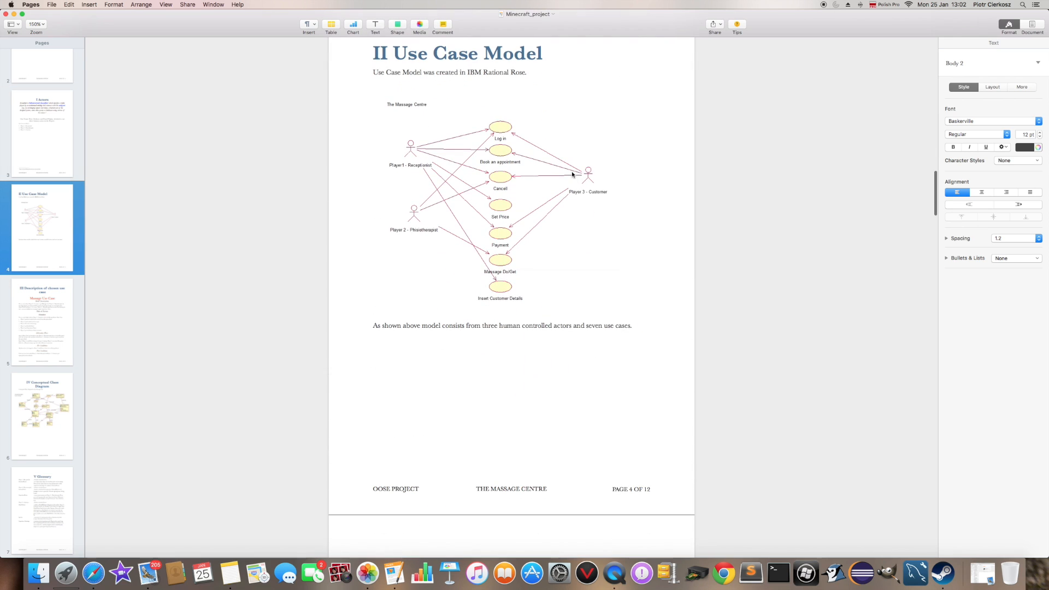
{"action": "mouse_move", "coordinate": [85, 67]}
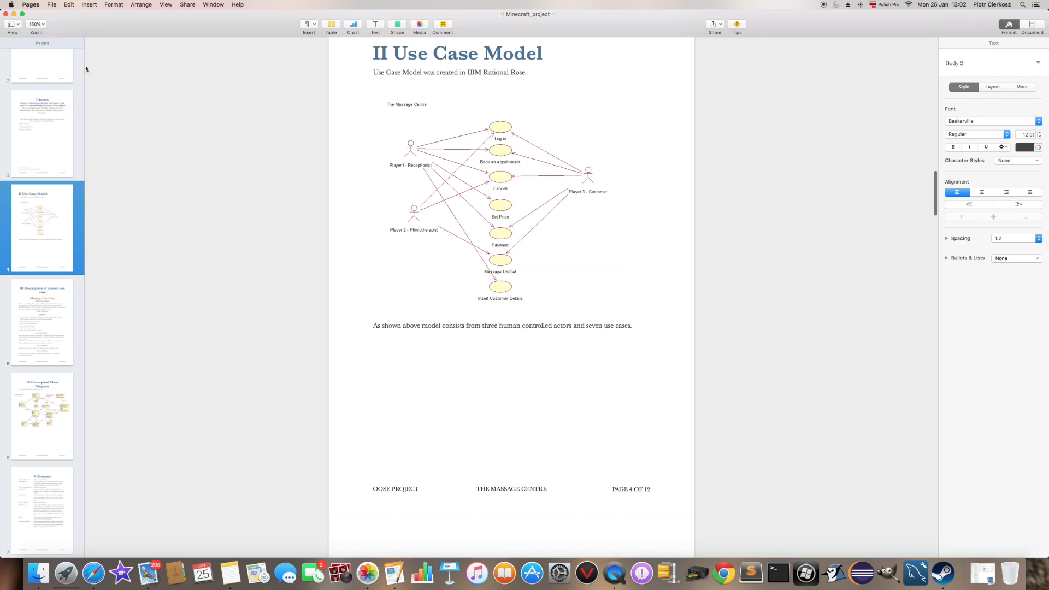
{"action": "left_click", "coordinate": [53, 4]}
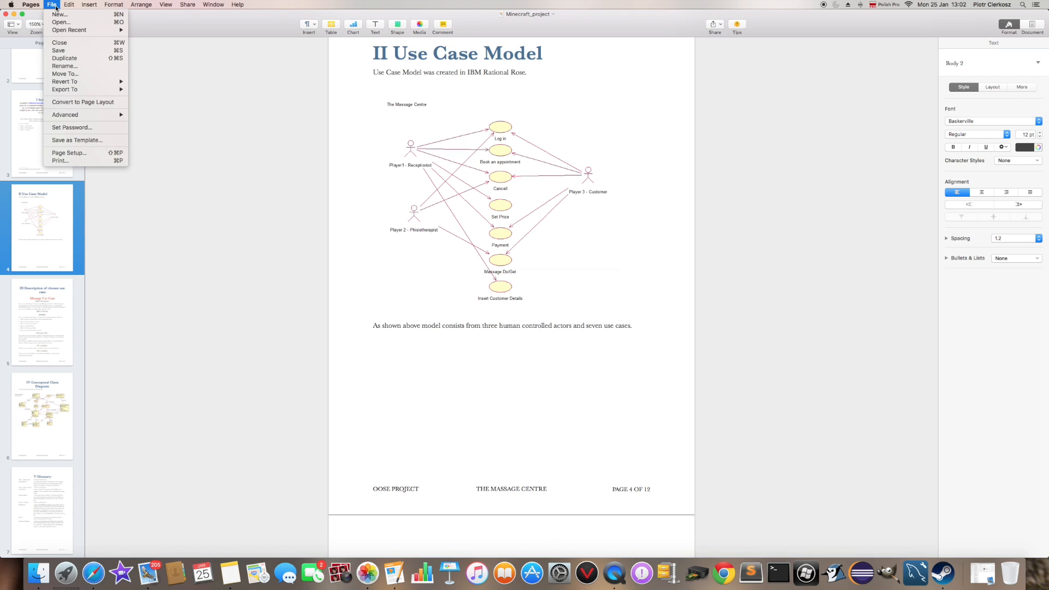
{"action": "left_click", "coordinate": [66, 5]}
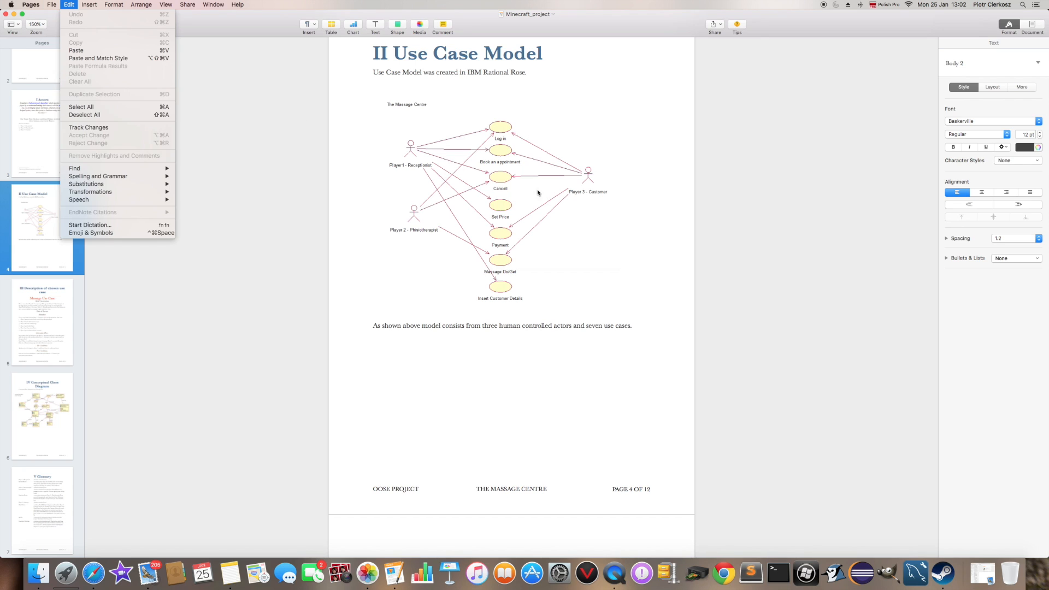
{"action": "left_click", "coordinate": [52, 5]}
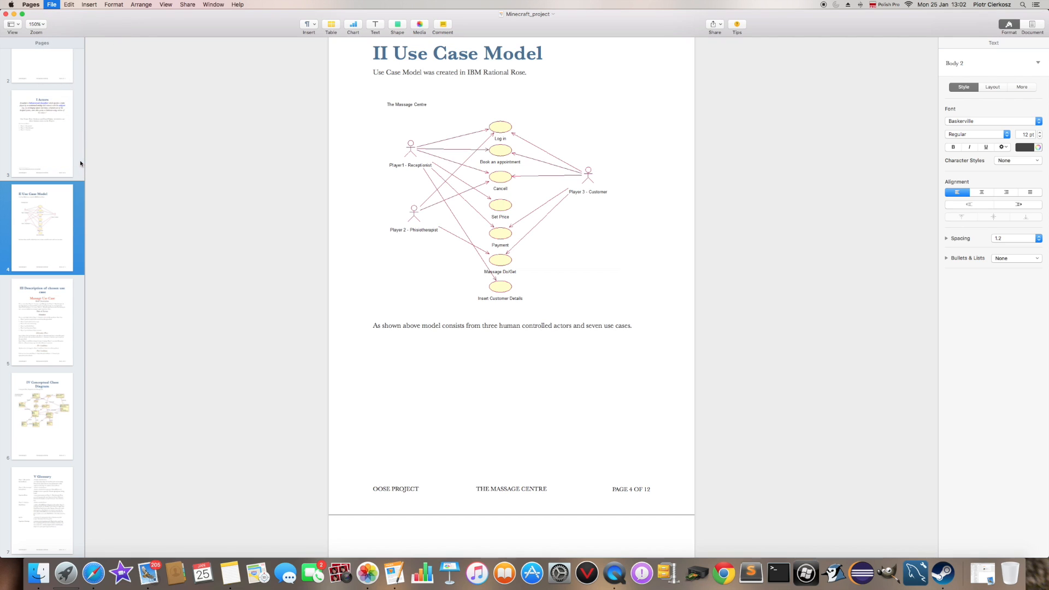
{"action": "mouse_move", "coordinate": [69, 144]}
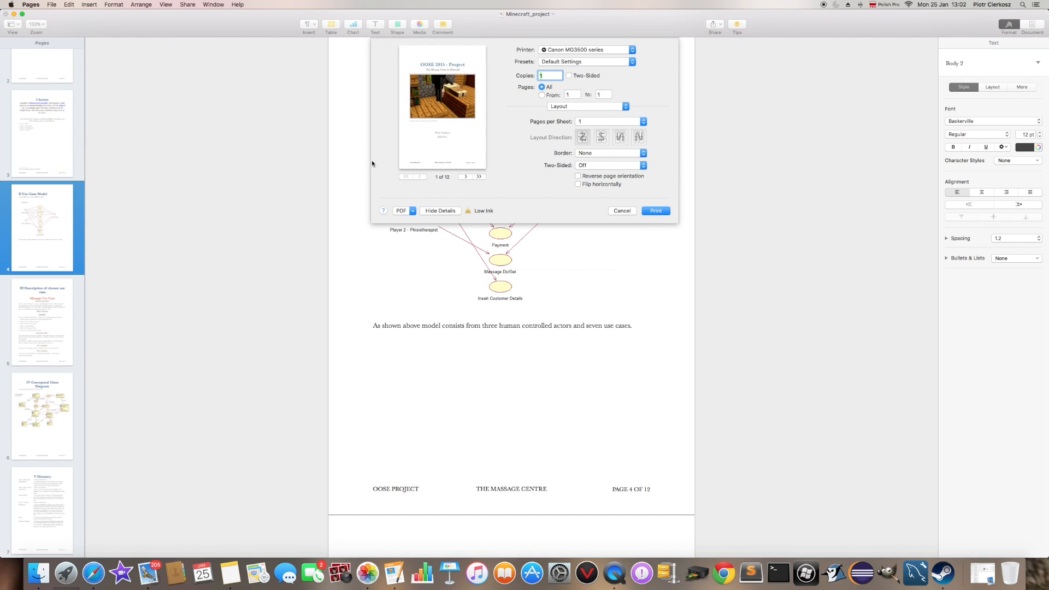
{"action": "mouse_move", "coordinate": [592, 111]}
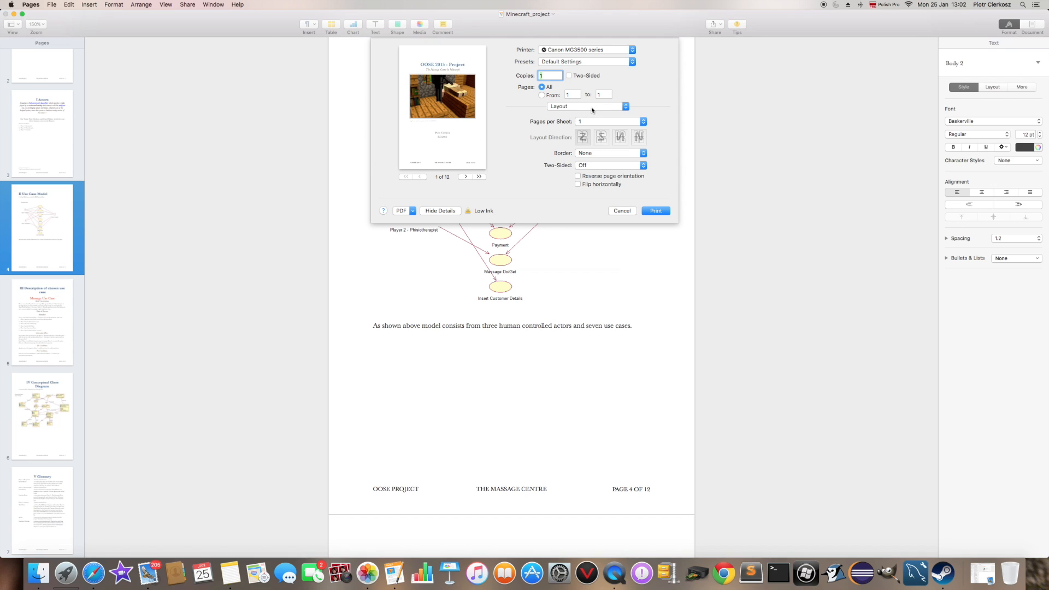
- Switch the print pane to Quality & Media and enable Grayscale Printing
{"action": "left_click", "coordinate": [587, 106]}
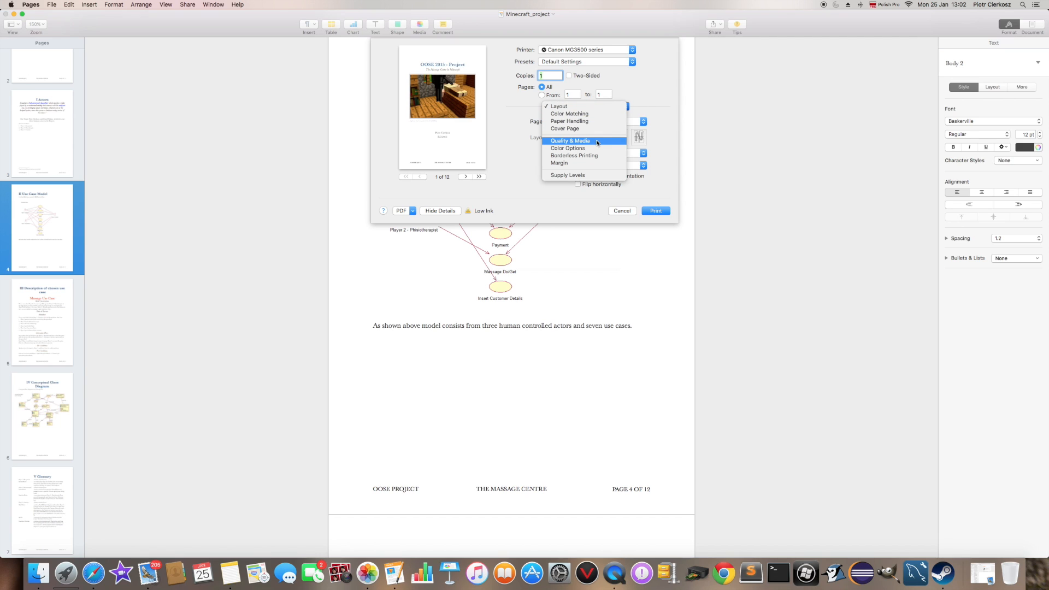
{"action": "left_click", "coordinate": [571, 141]}
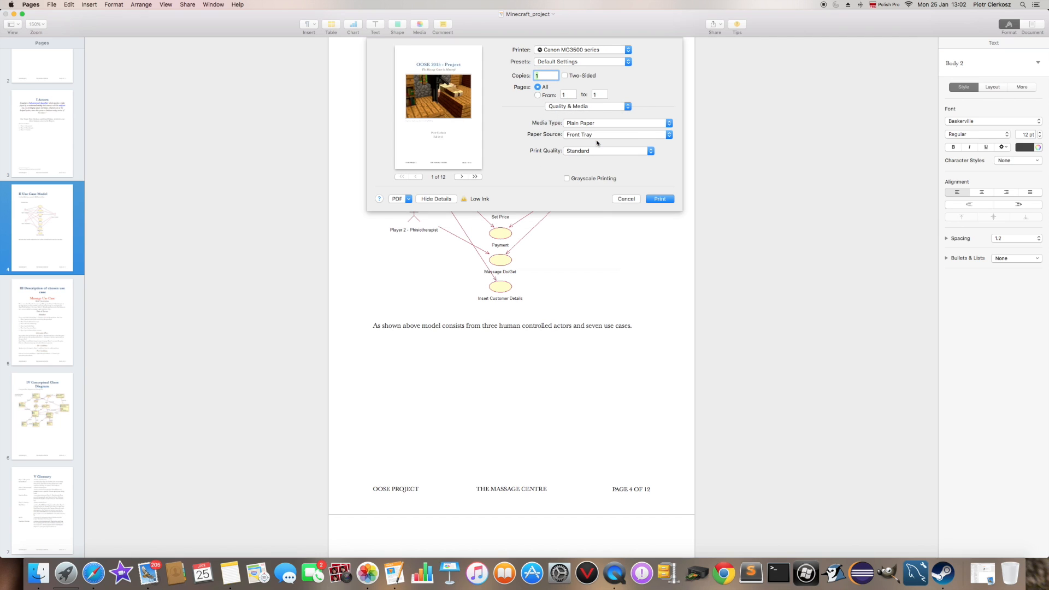
{"action": "left_click", "coordinate": [565, 178]}
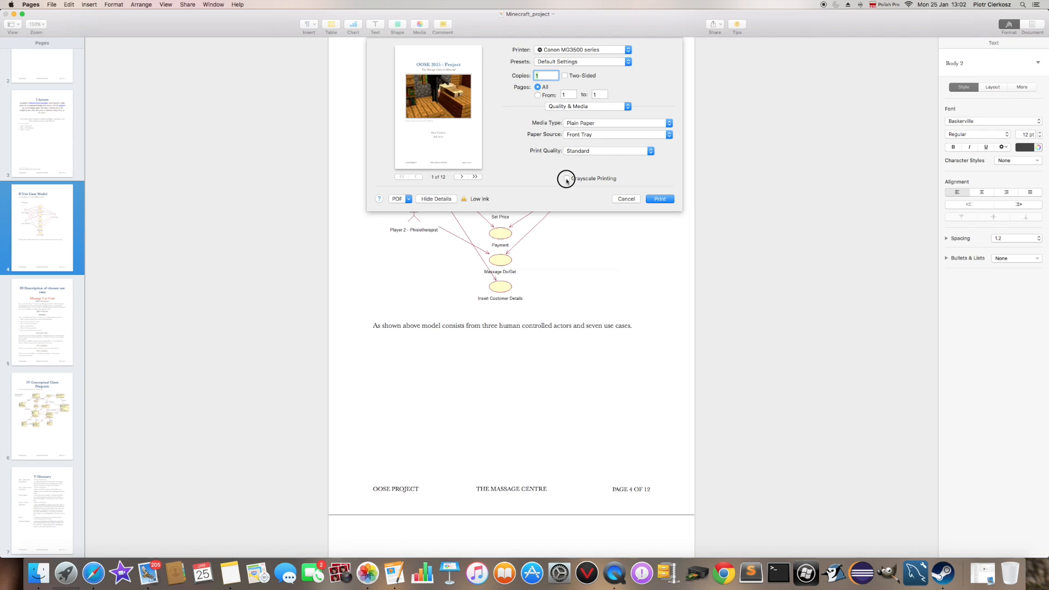
{"action": "left_click", "coordinate": [566, 178]}
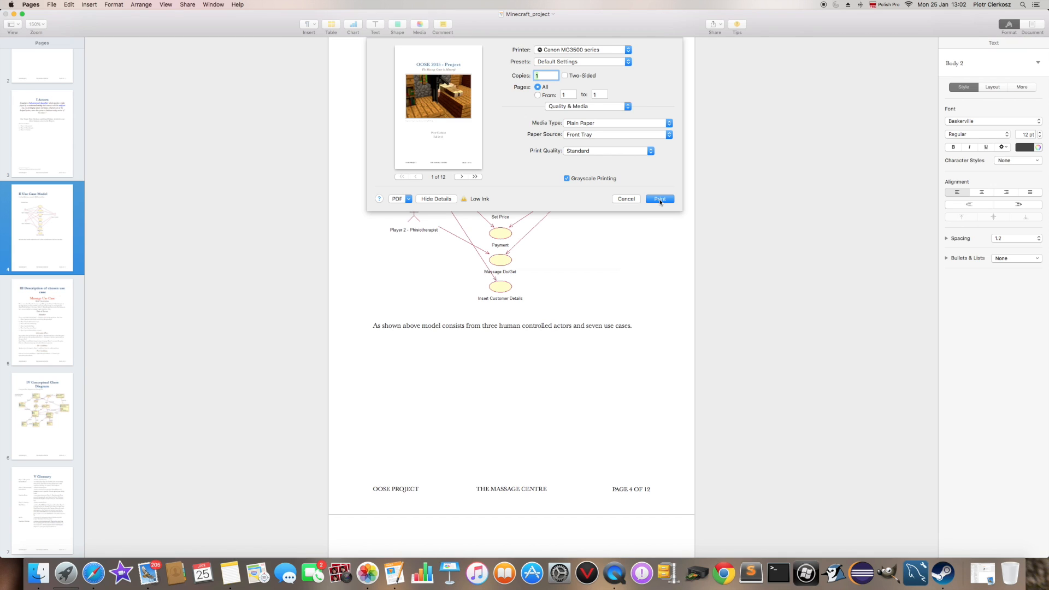
{"action": "left_click", "coordinate": [601, 106]}
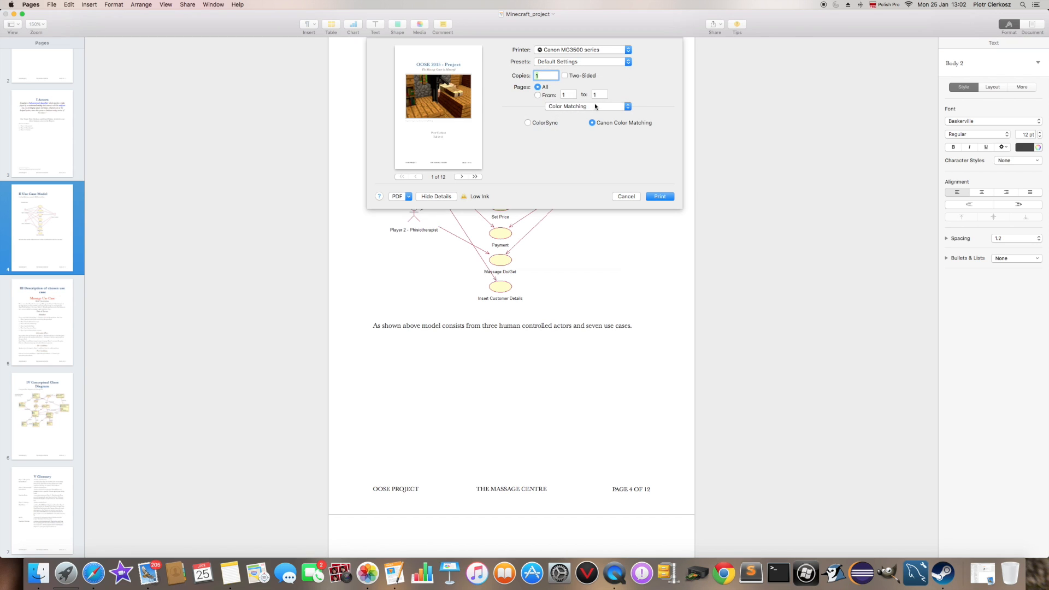
{"action": "left_click", "coordinate": [587, 106]}
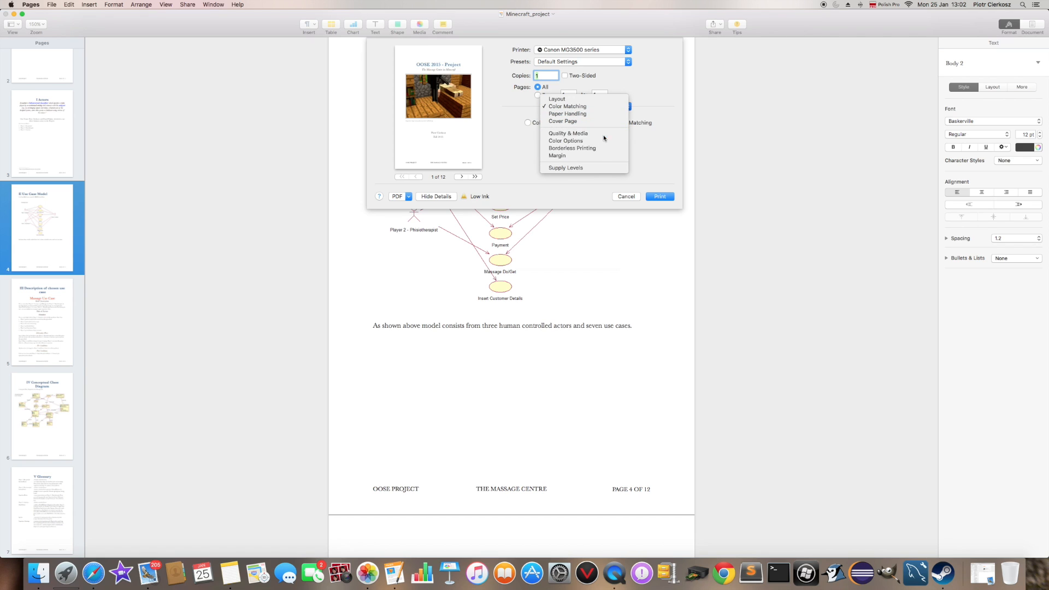
{"action": "left_click", "coordinate": [567, 134]}
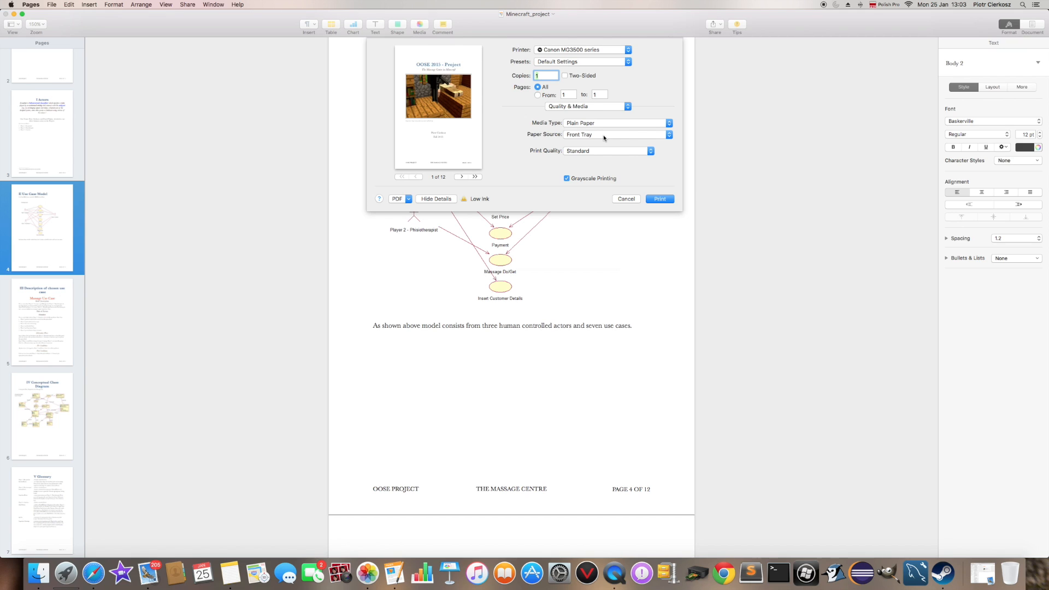
{"action": "left_click", "coordinate": [586, 106]}
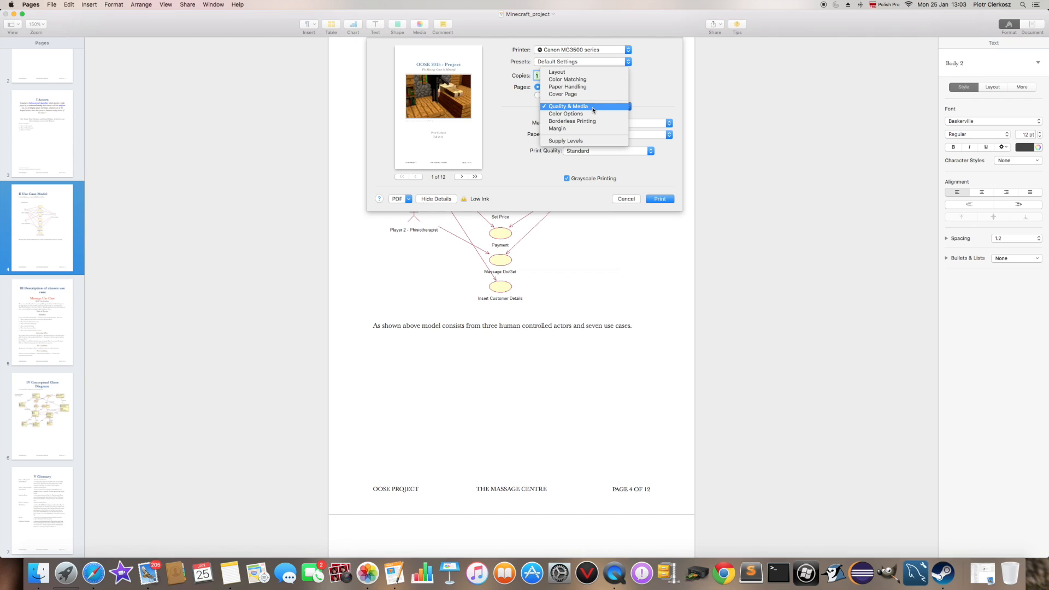
{"action": "left_click", "coordinate": [568, 106]}
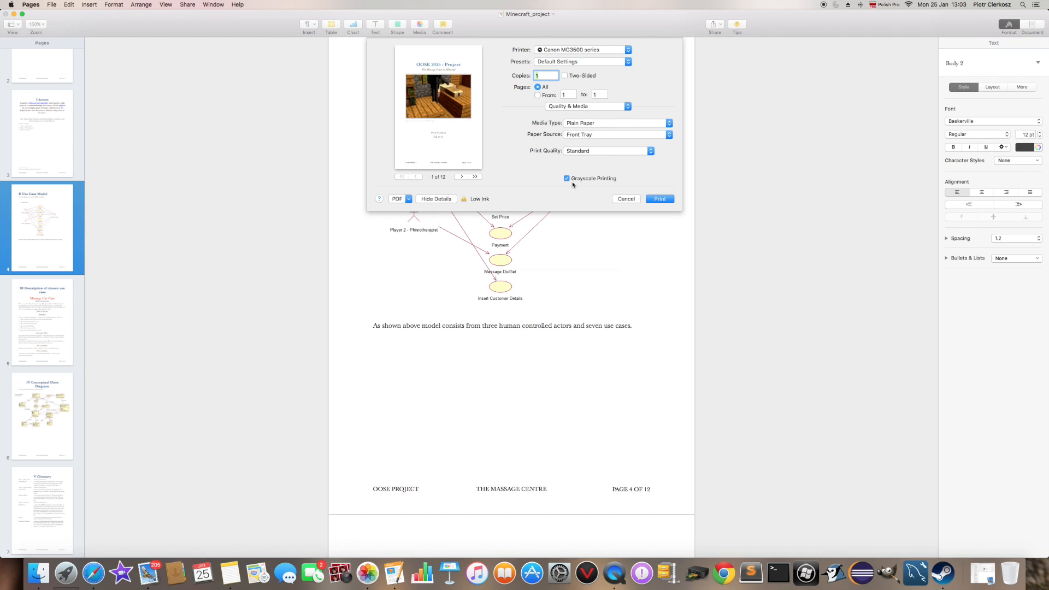
{"action": "mouse_move", "coordinate": [620, 204]}
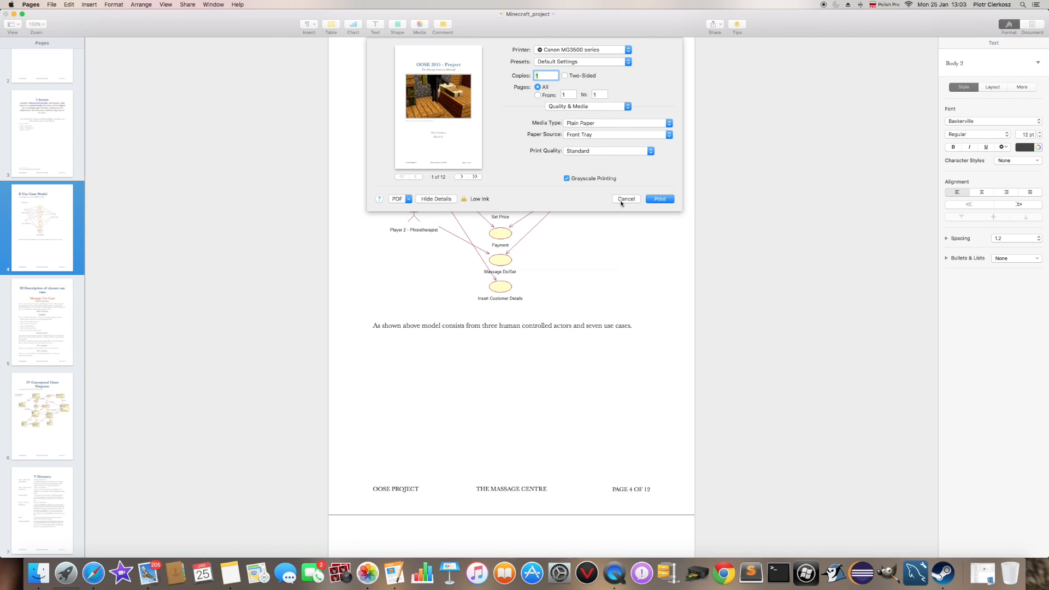